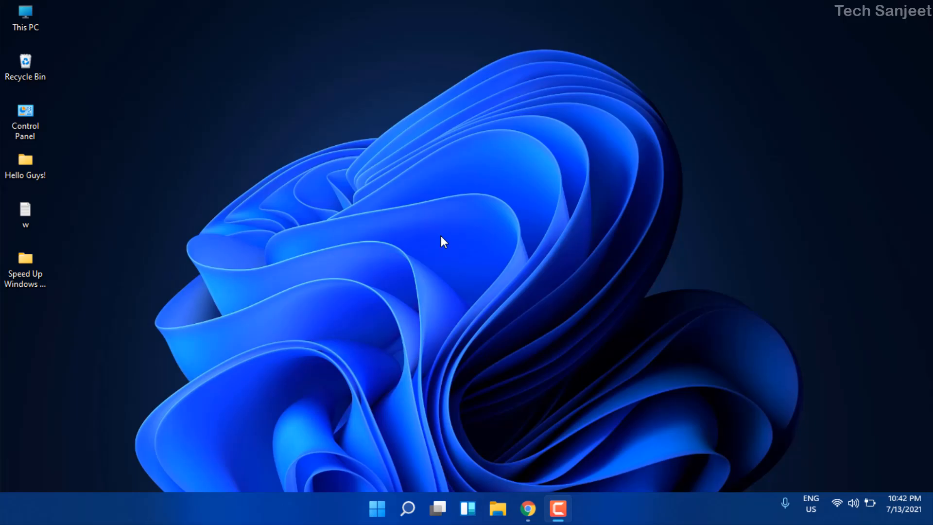
mouse_move(399, 289)
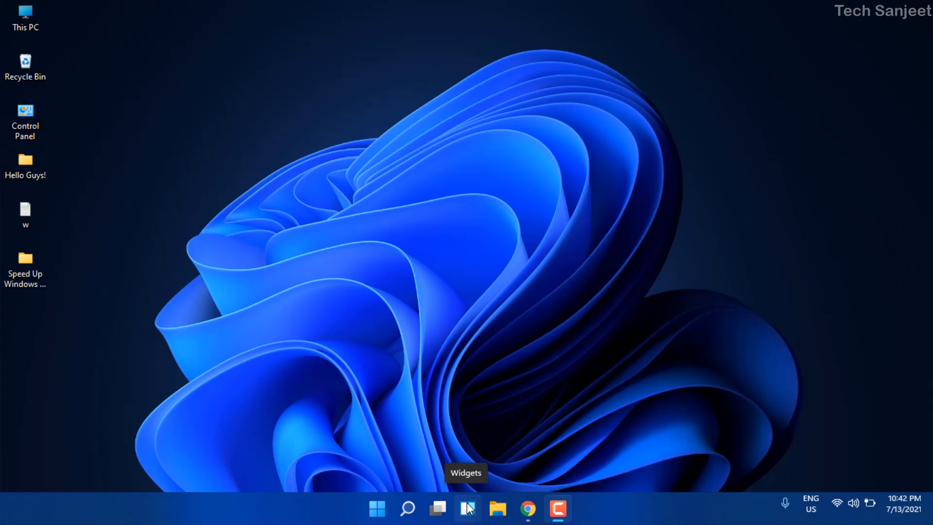
mouse_move(466, 445)
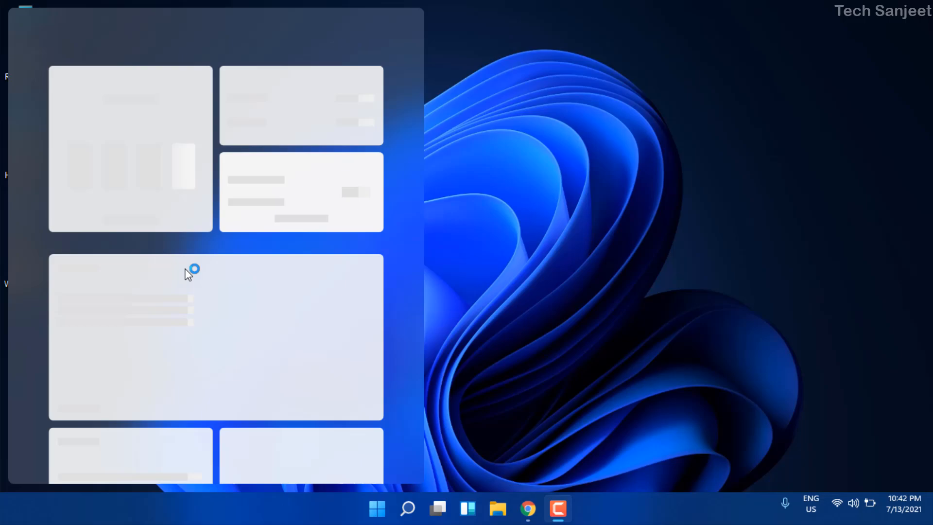
mouse_move(224, 300)
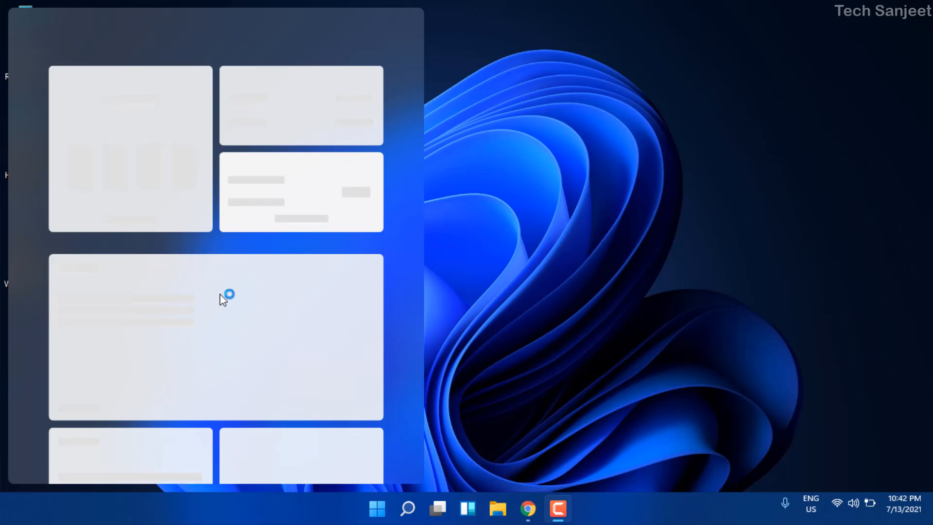
mouse_move(212, 321)
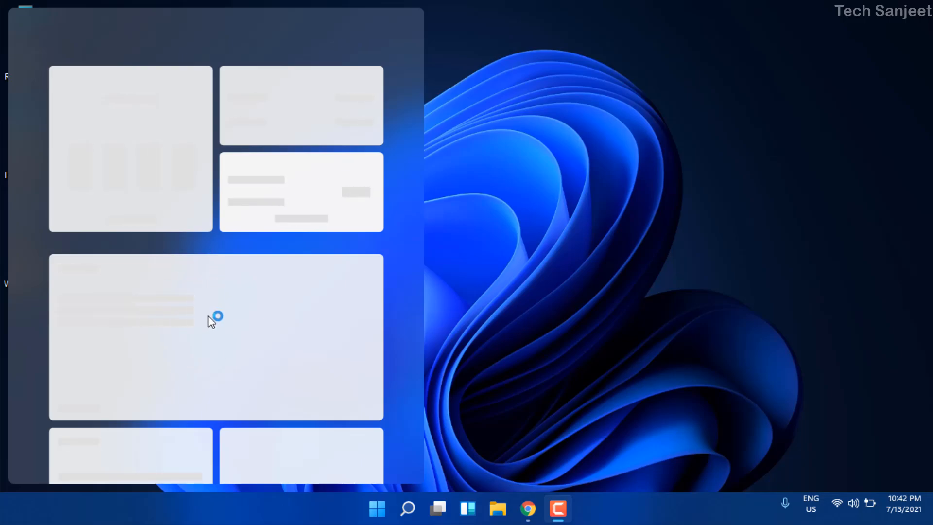
mouse_move(455, 320)
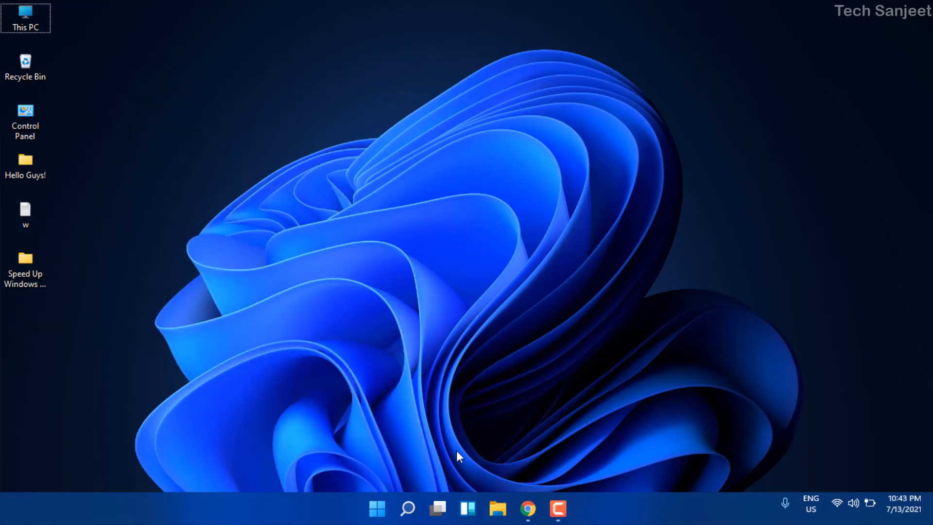
Step: Open Search, which misbehaves and brings up a Run box with powercfg.cpl, then close it
left_click(407, 508)
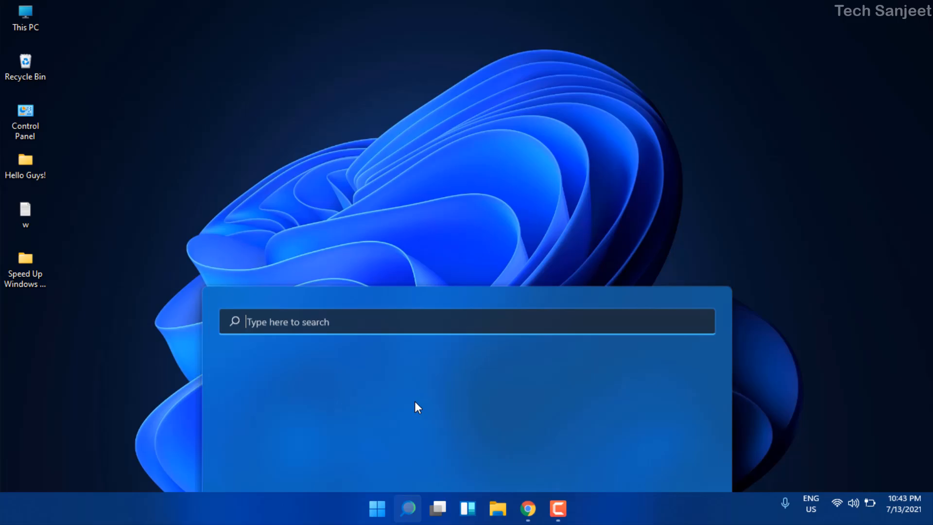
type("fv")
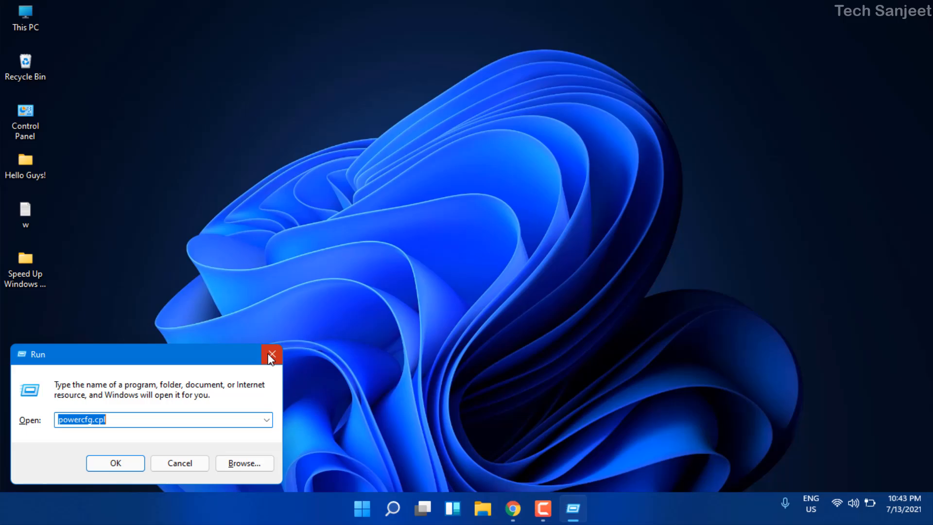
left_click(271, 355)
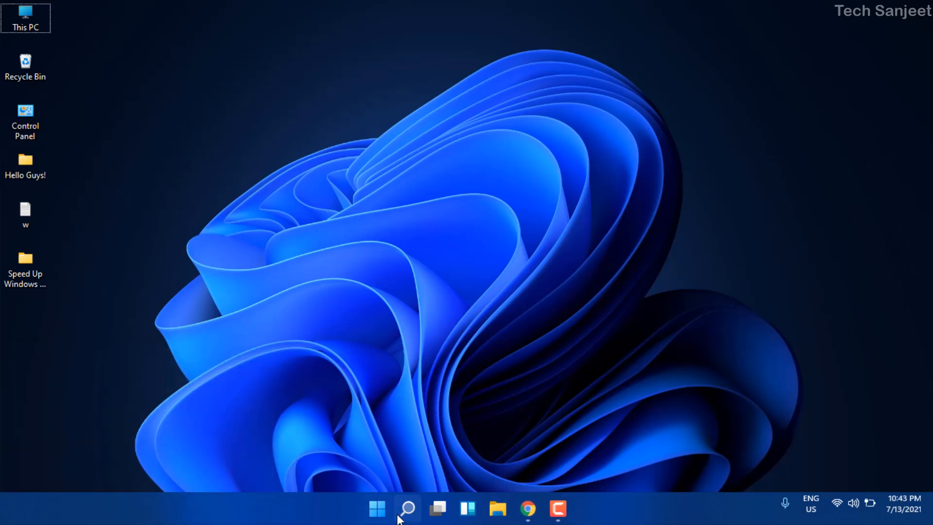
Step: Reopen and dismiss Search, then bring up the compact flyout with Today in history suggestions
left_click(407, 509)
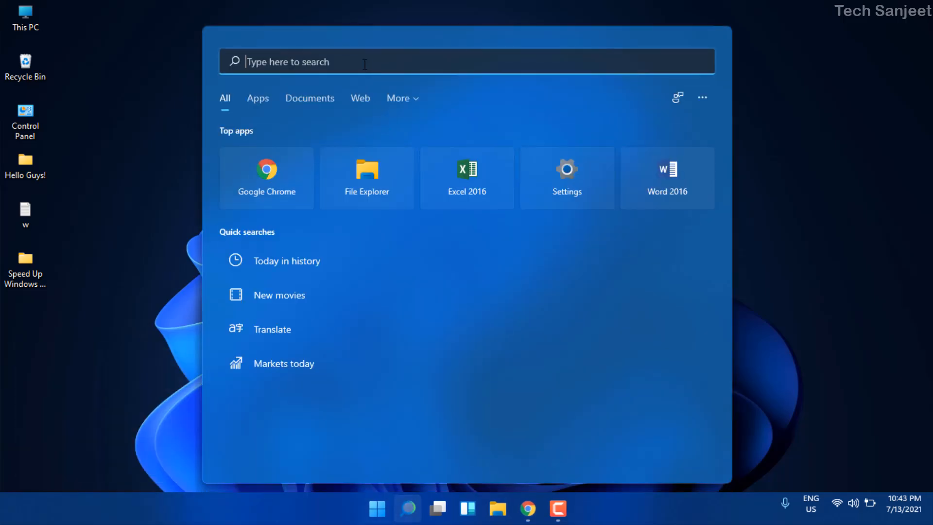
mouse_move(189, 186)
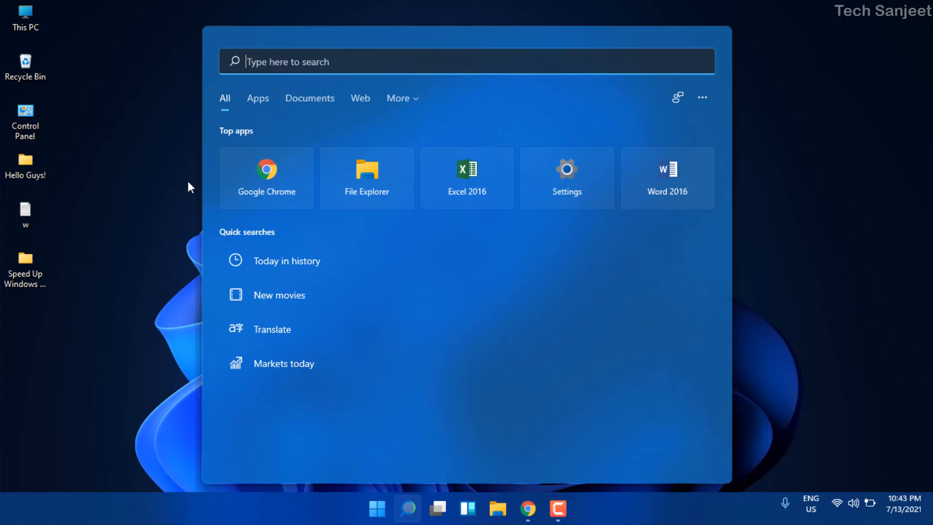
left_click(407, 509)
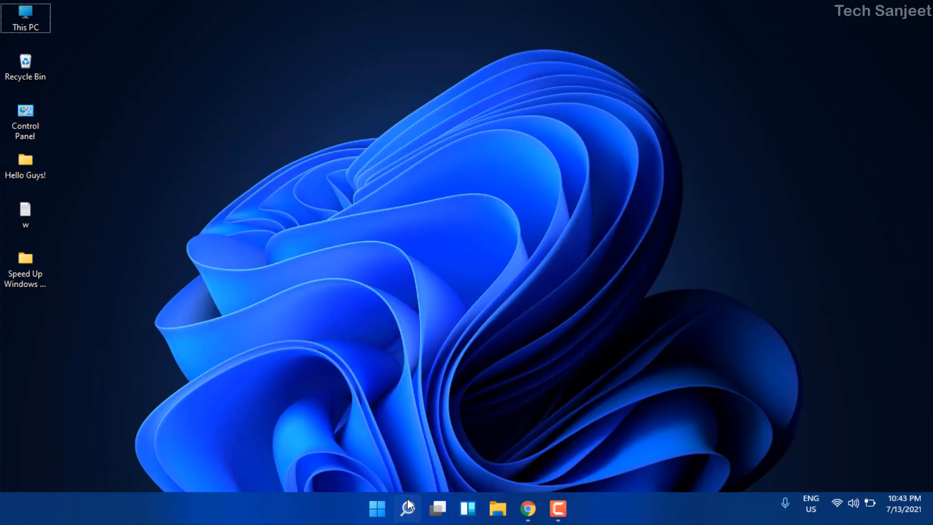
left_click(407, 508)
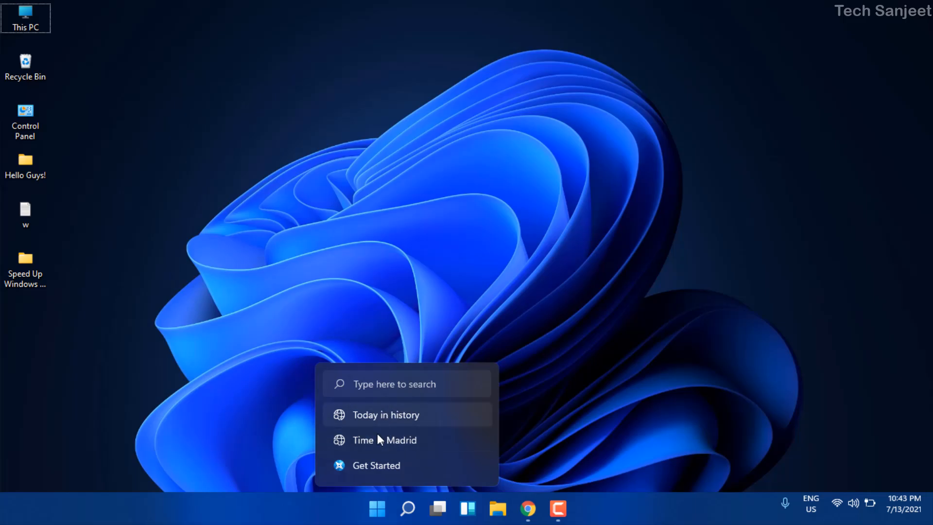
mouse_move(382, 424)
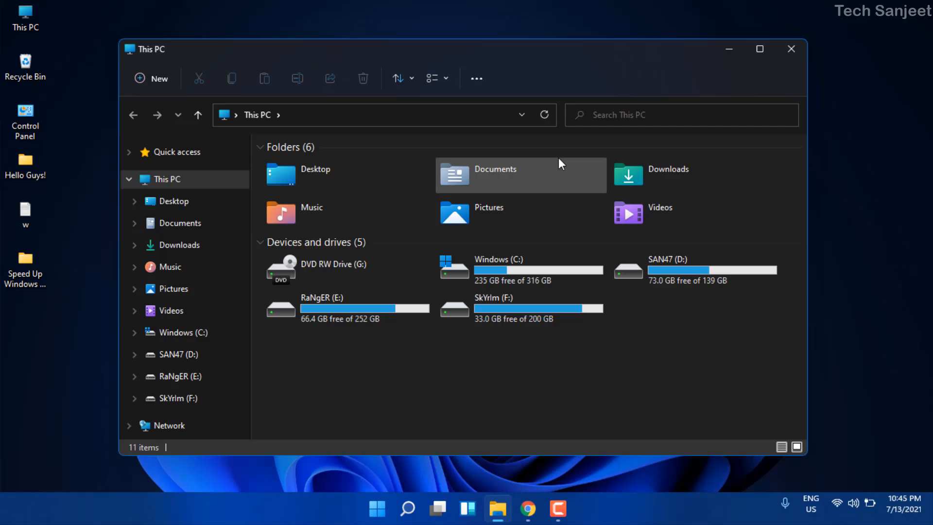
mouse_move(552, 80)
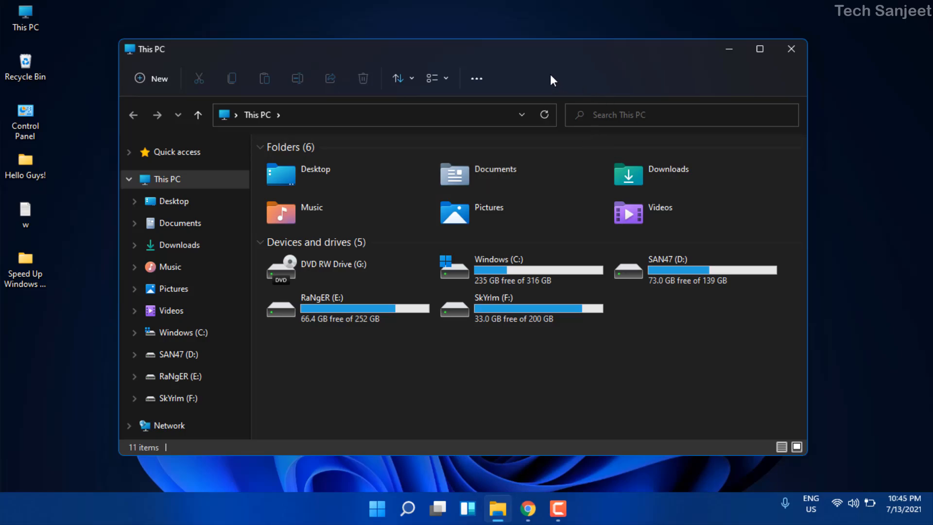
mouse_move(553, 59)
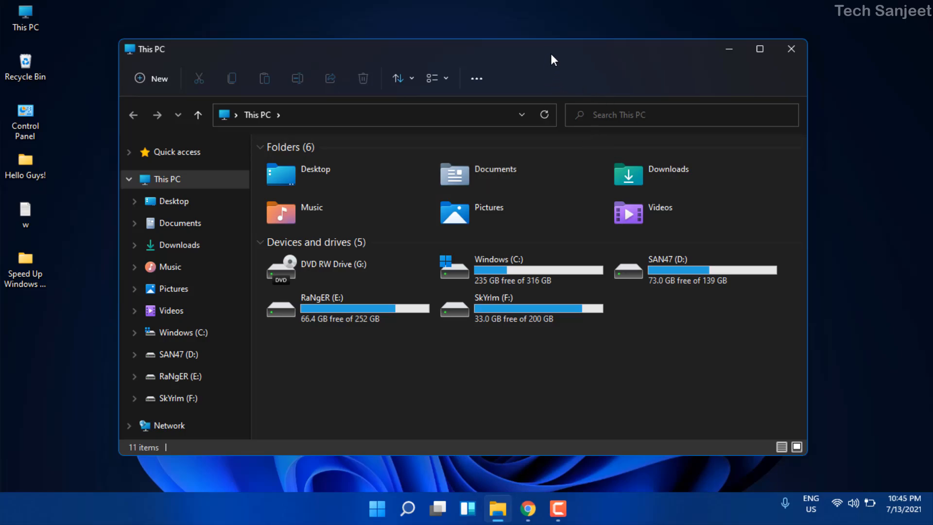
mouse_move(697, 90)
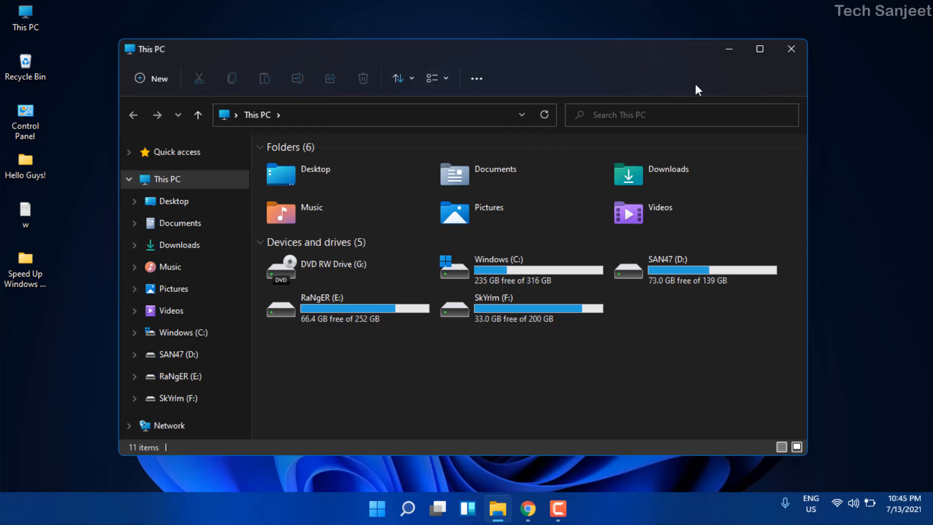
mouse_move(718, 78)
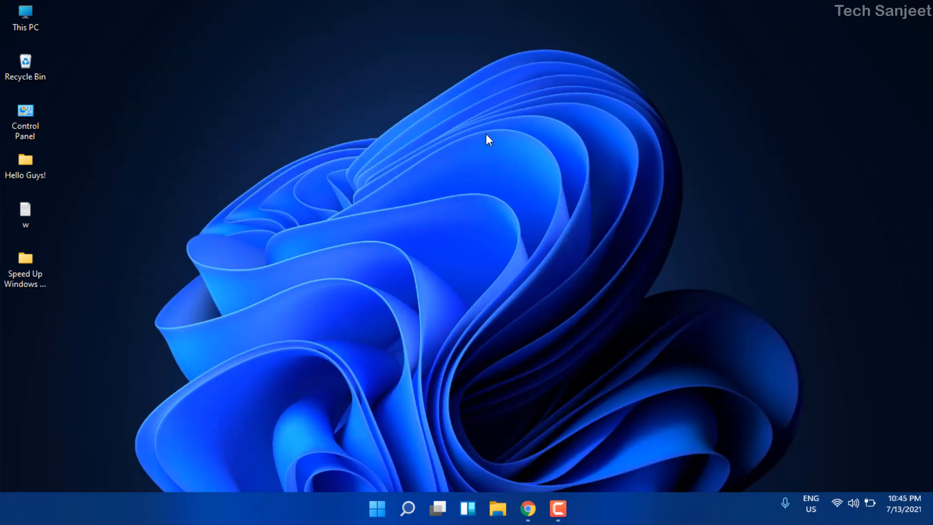
Step: Show the desktop context menu with its New submenu, then close it on empty desktop
right_click(488, 134)
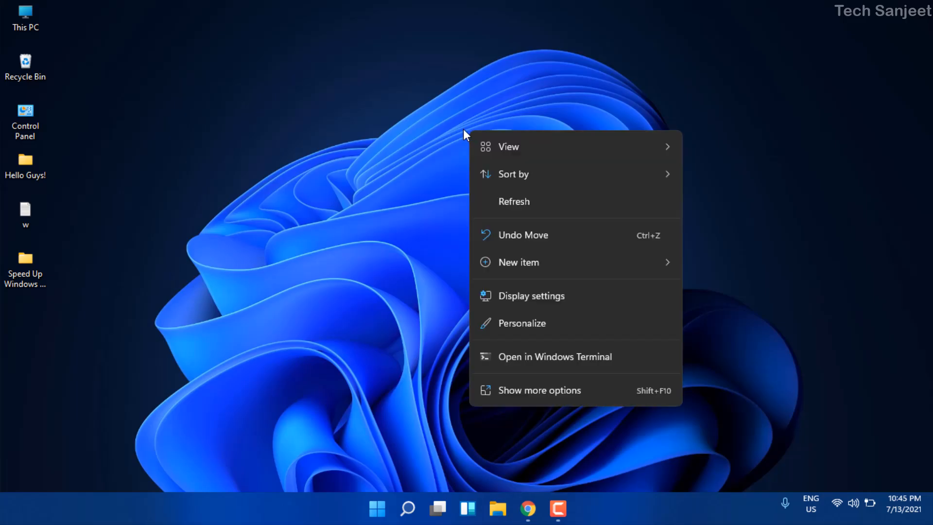
mouse_move(466, 136)
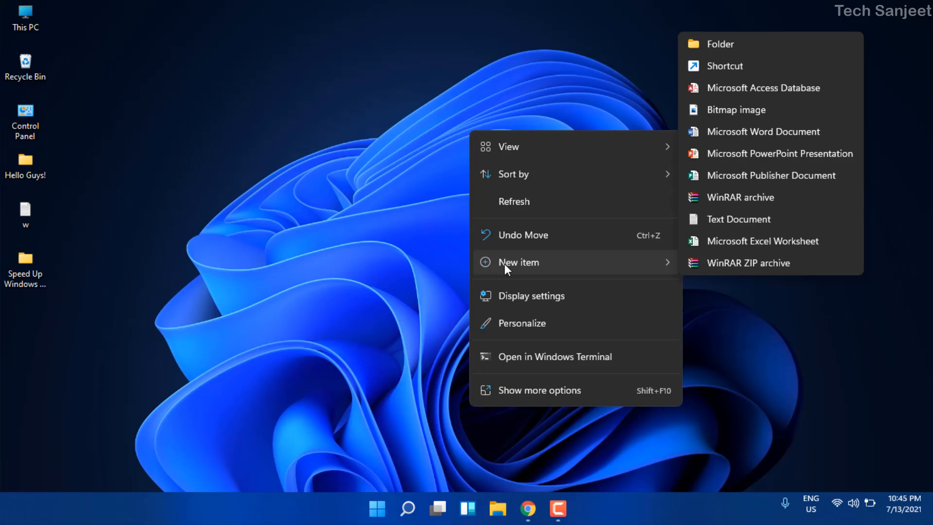
mouse_move(525, 270)
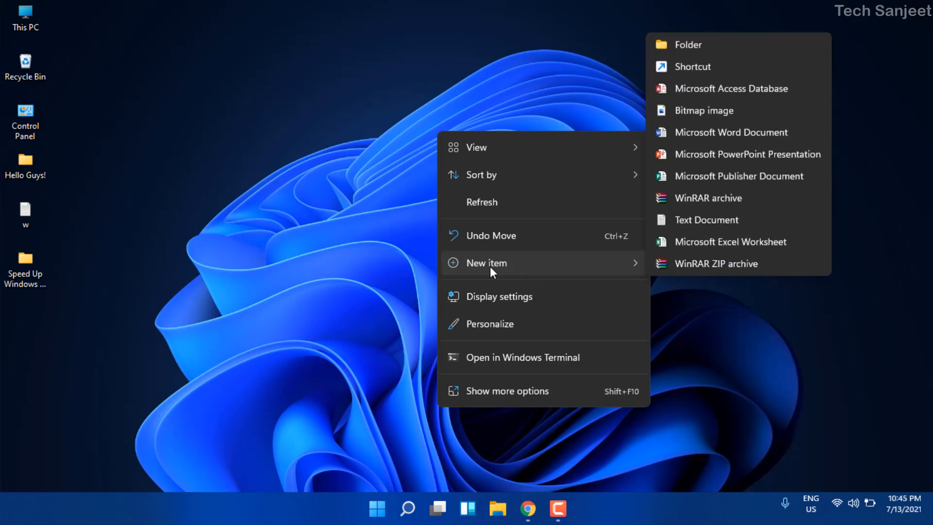
mouse_move(403, 244)
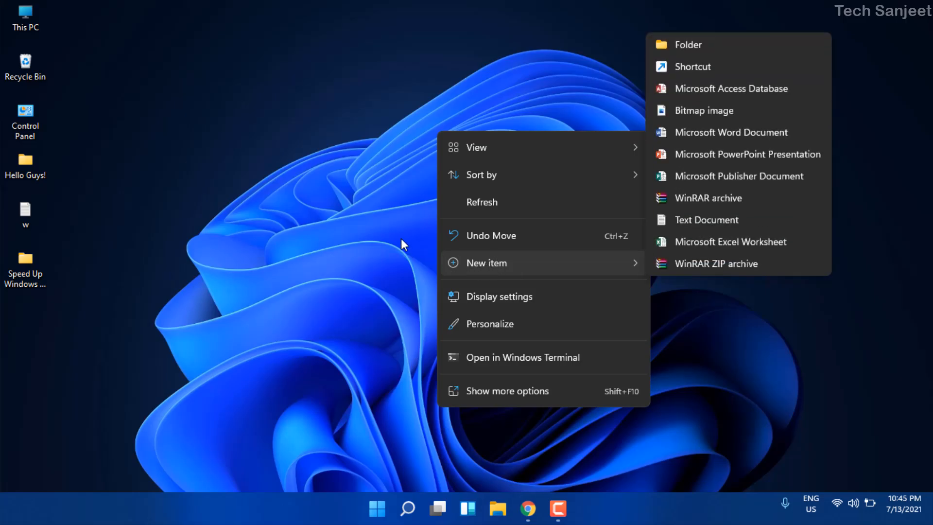
left_click(619, 437)
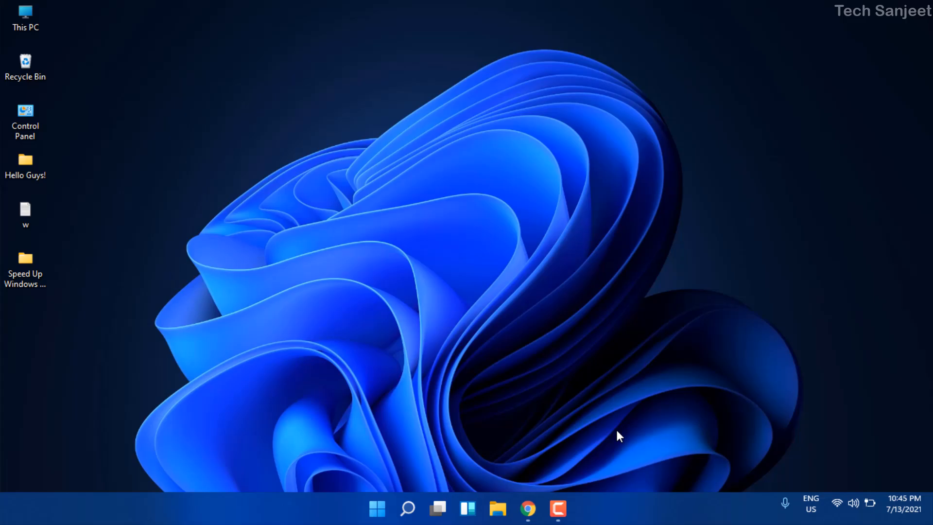
mouse_move(641, 479)
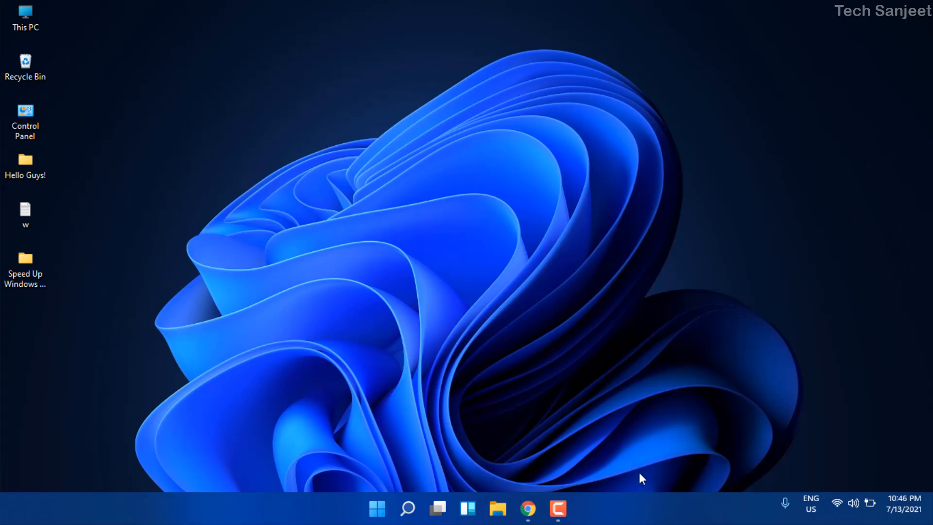
right_click(641, 478)
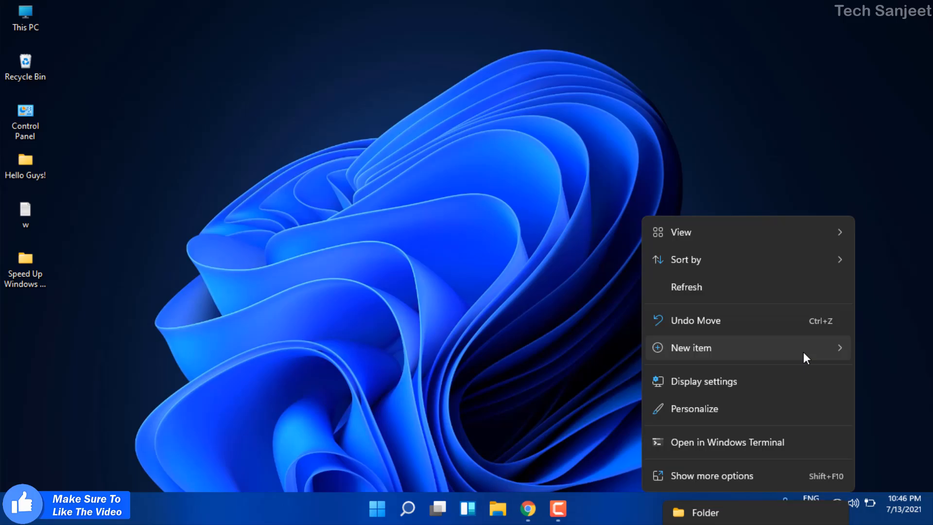
mouse_move(803, 355)
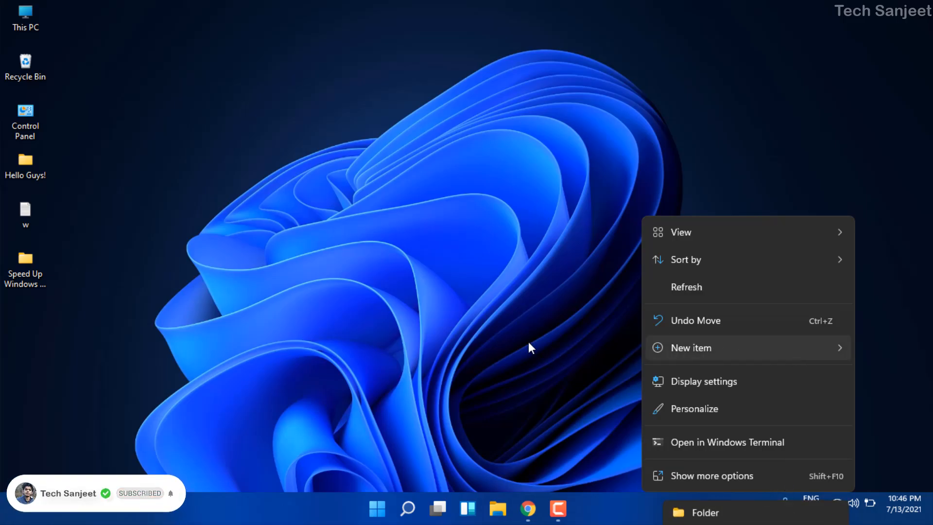
left_click(692, 347)
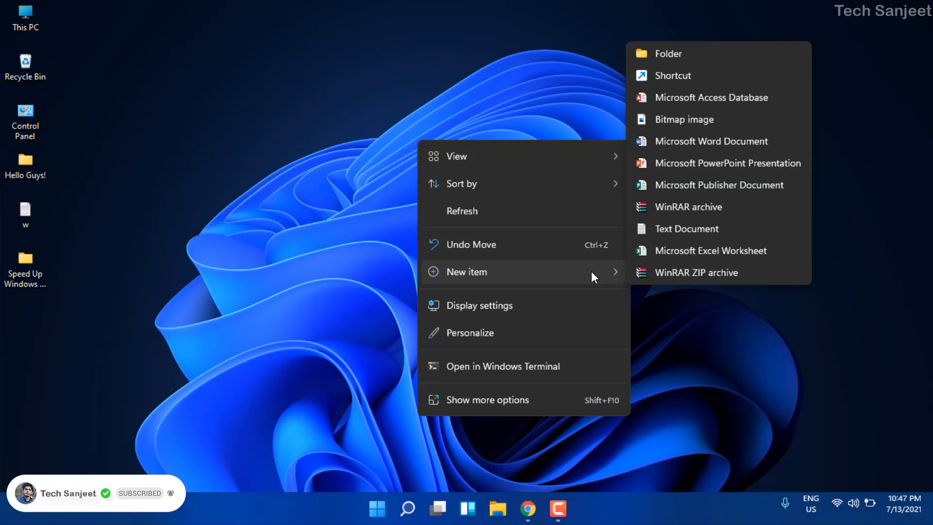
mouse_move(588, 281)
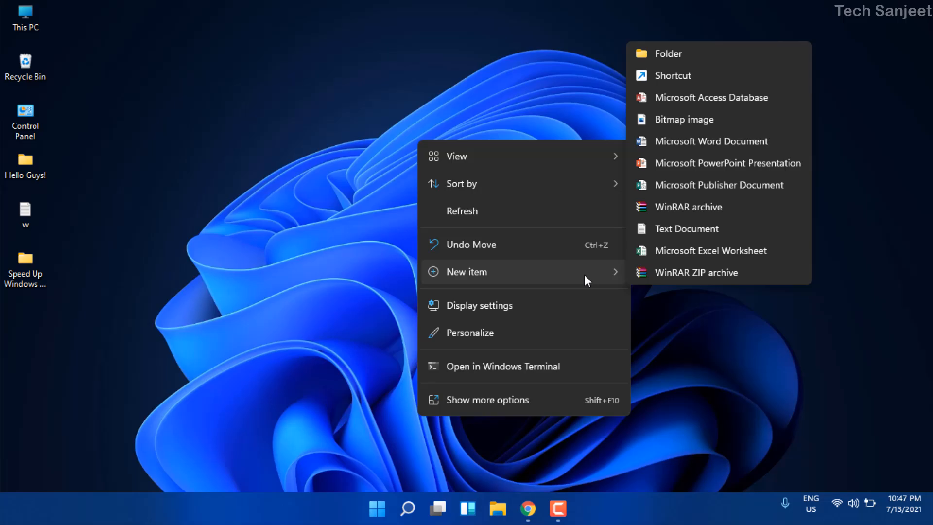
mouse_move(588, 284)
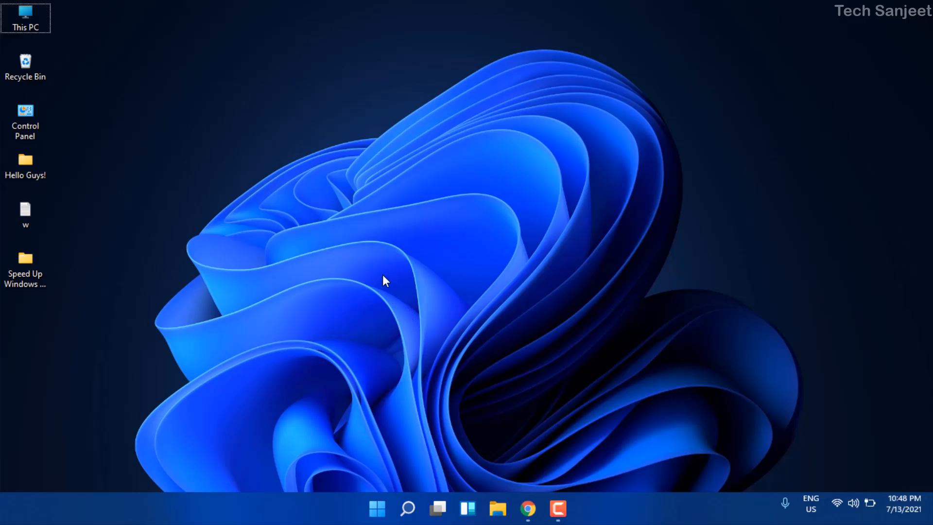
Step: Drag the w file out onto the wallpaper twice, return it to its column, then open Start
left_click(25, 215)
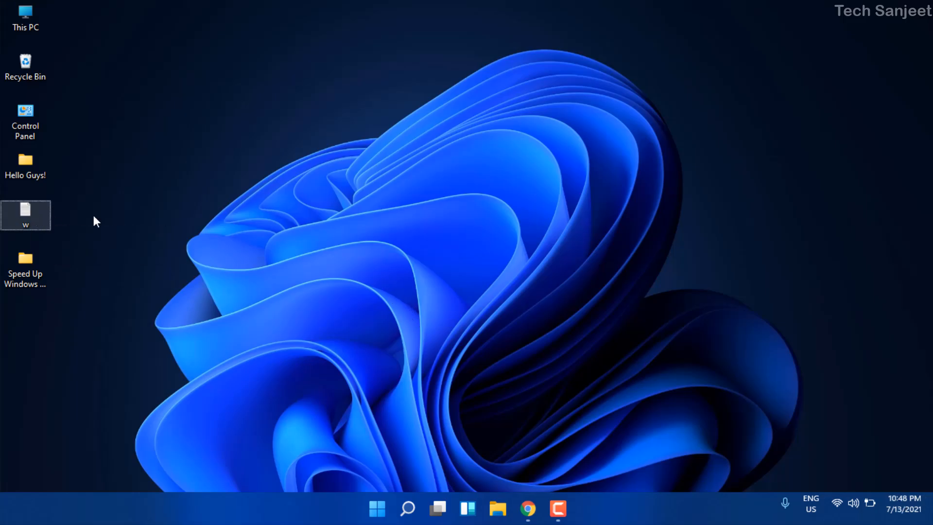
left_click_drag(26, 215, 231, 215)
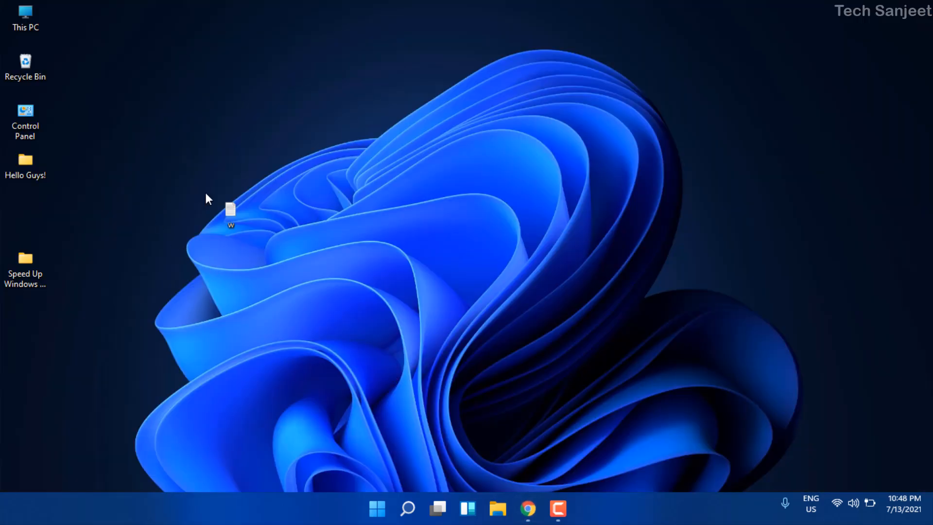
left_click_drag(230, 213, 524, 470)
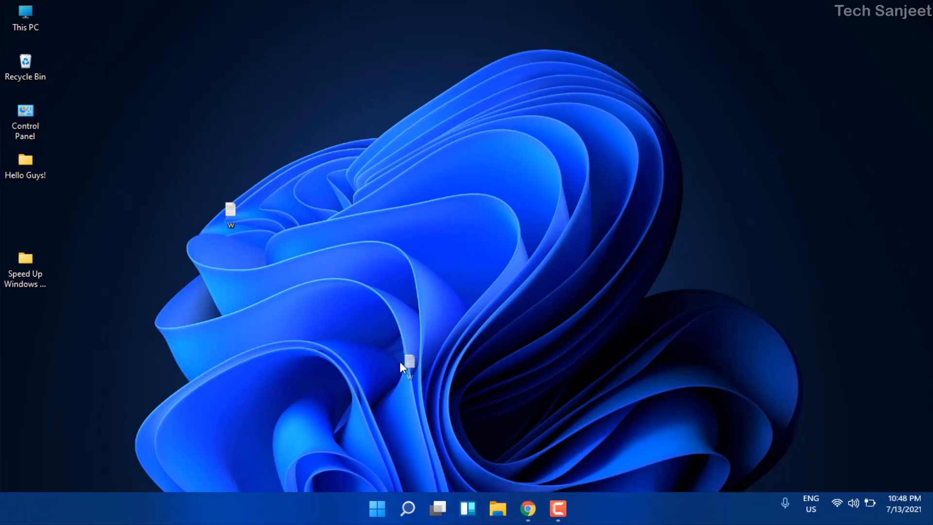
left_click_drag(231, 217, 25, 216)
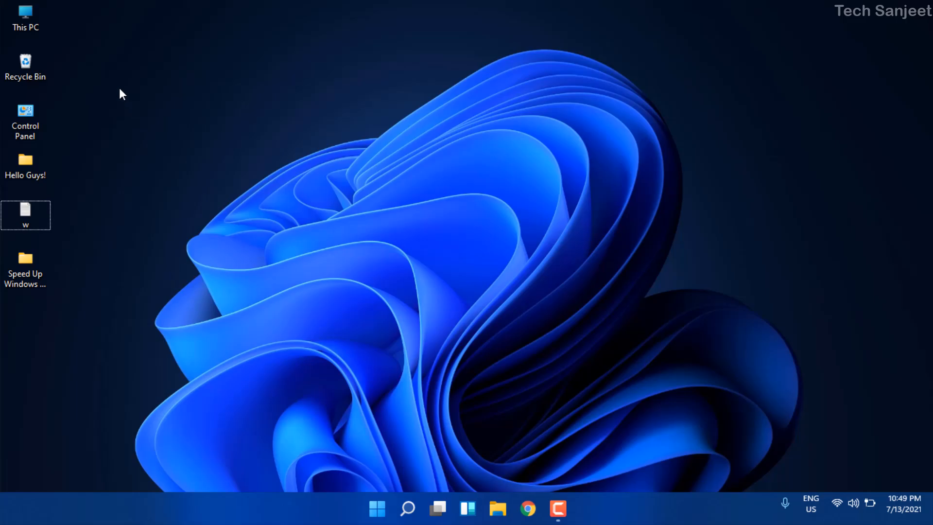
left_click(376, 509)
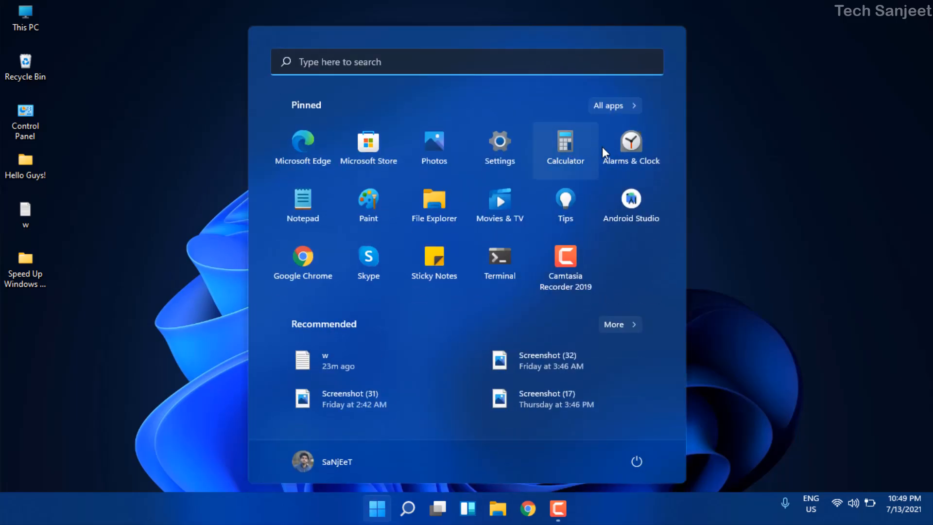
Step: Open Settings to the Accounts page, then switch to the browser showing the Insider blog
left_click(499, 143)
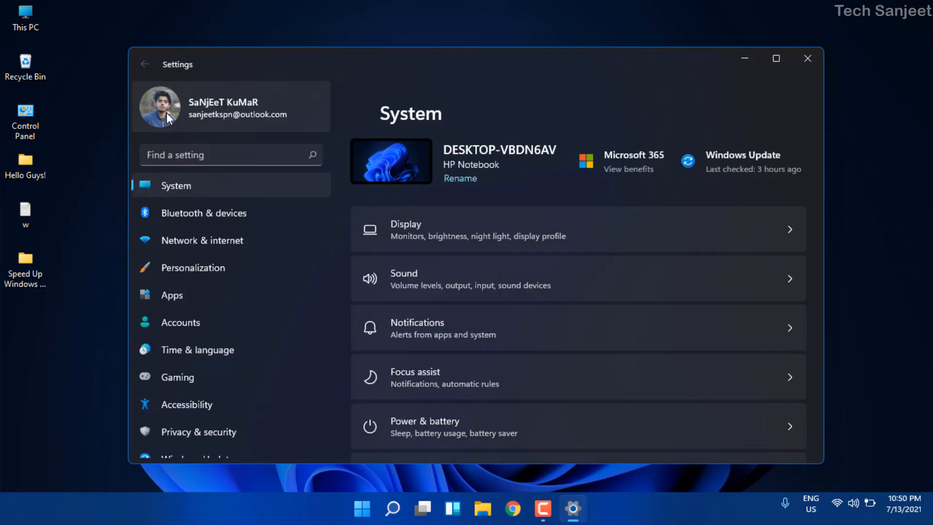
left_click(180, 322)
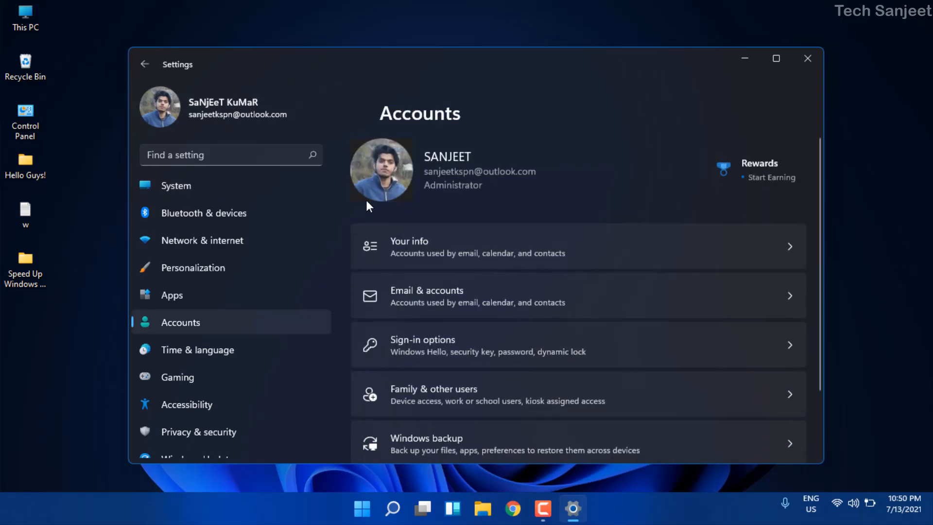
mouse_move(381, 196)
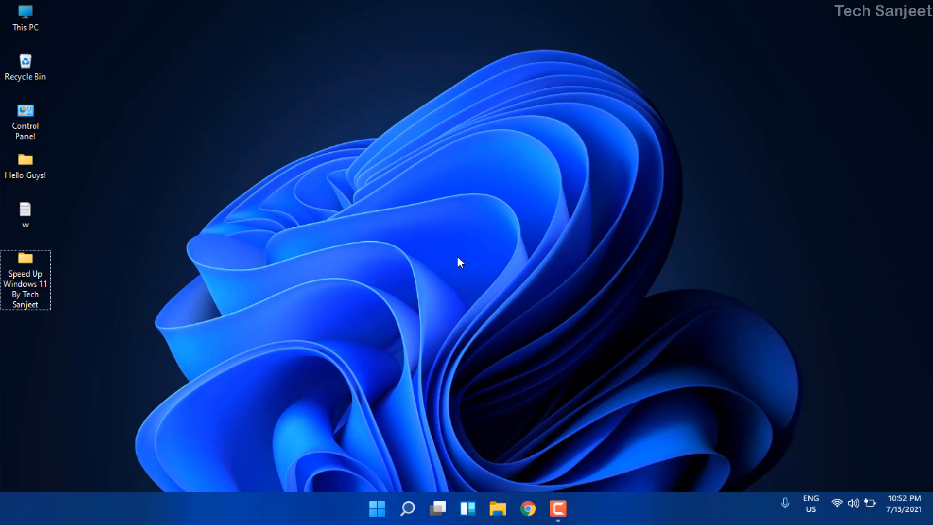
left_click(528, 509)
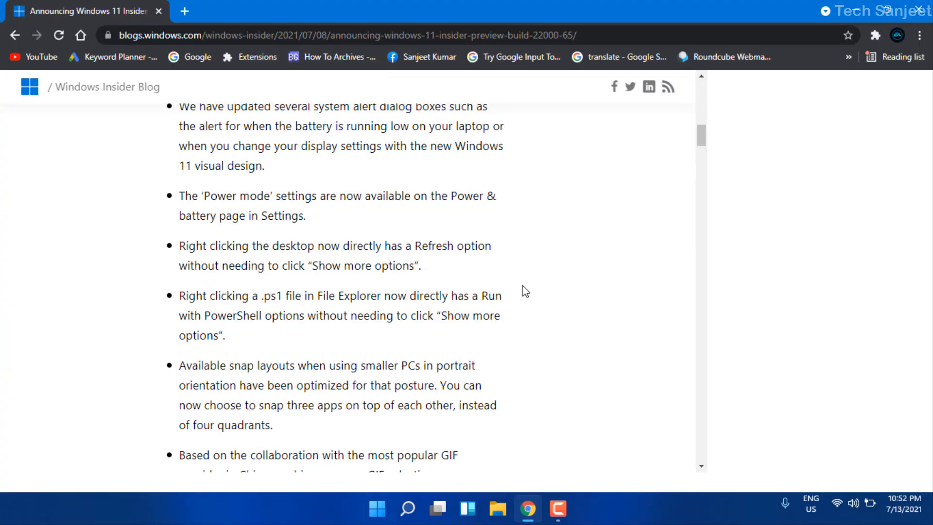
Step: Scroll the Insider blog post past Known issues down to the Widgets and Other fixes
scroll("down", 3)
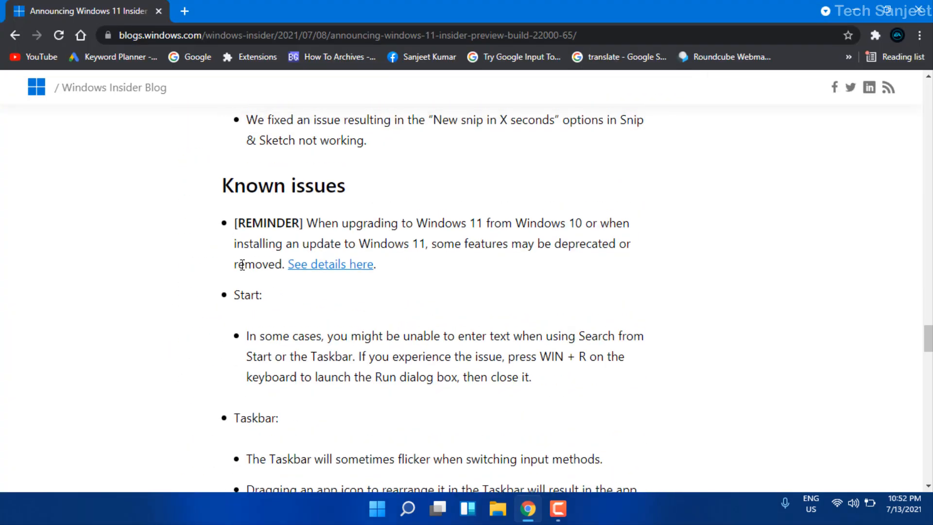
mouse_move(266, 326)
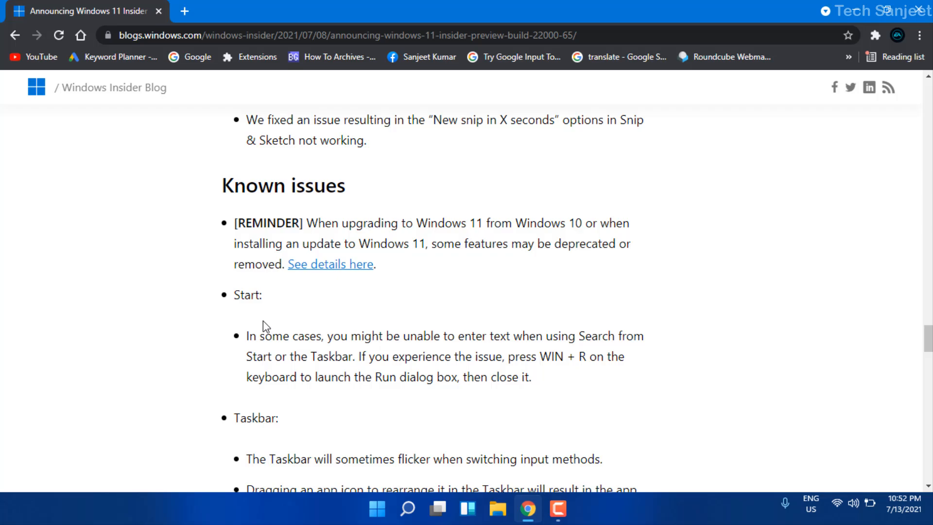
scroll("down", 3)
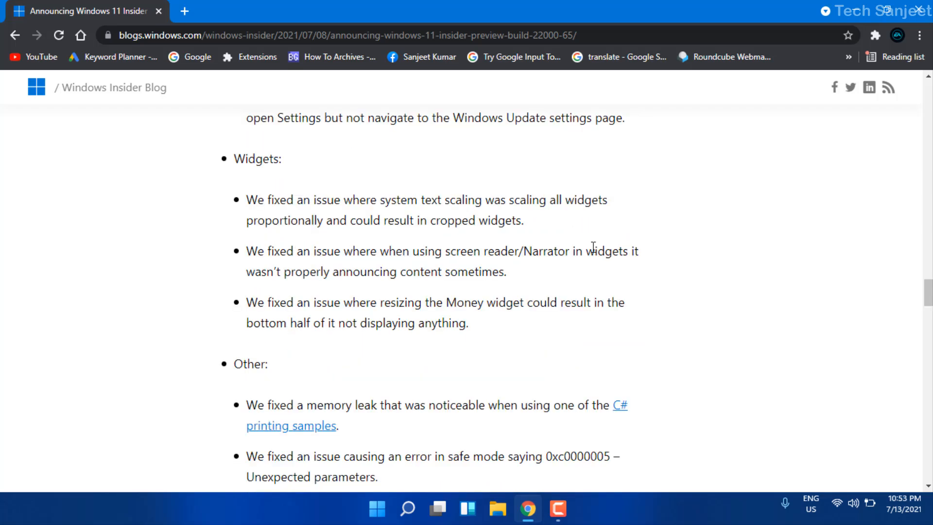
mouse_move(336, 298)
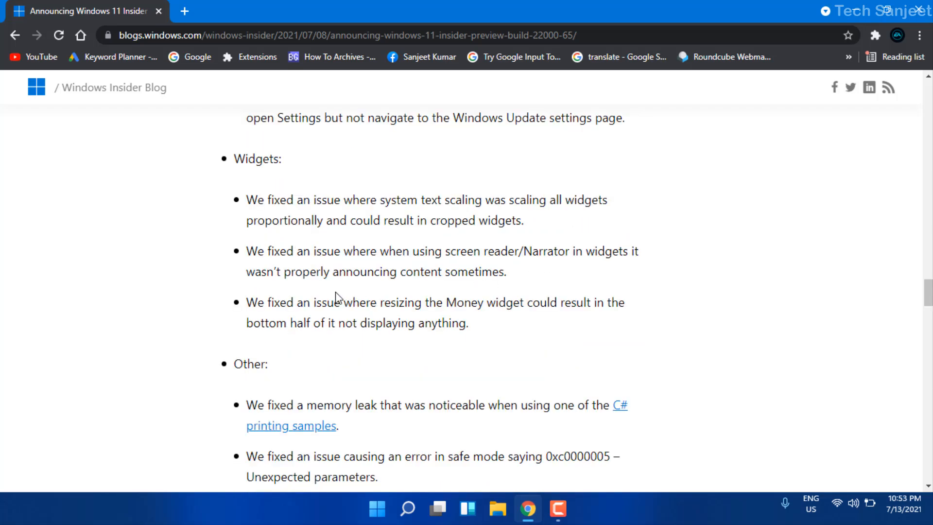